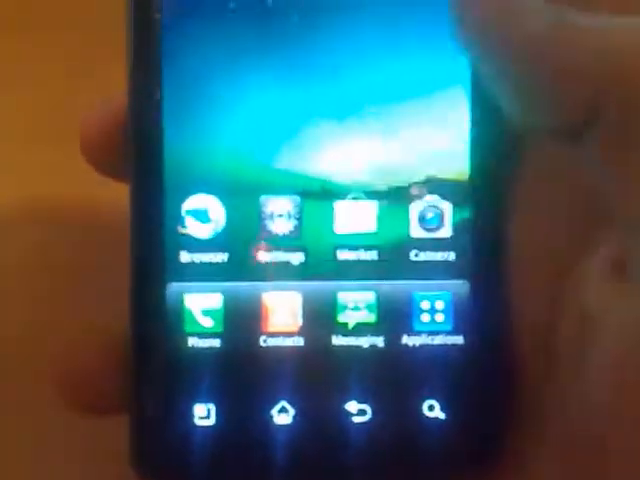
- Open Settings from the home screen and go to the Applications section
click(283, 230)
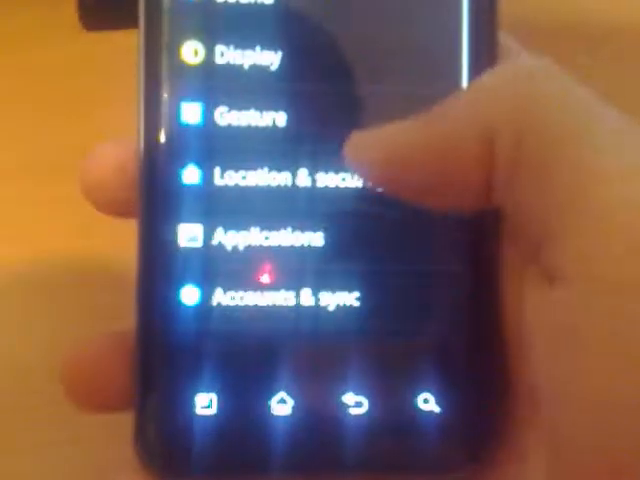
click(270, 237)
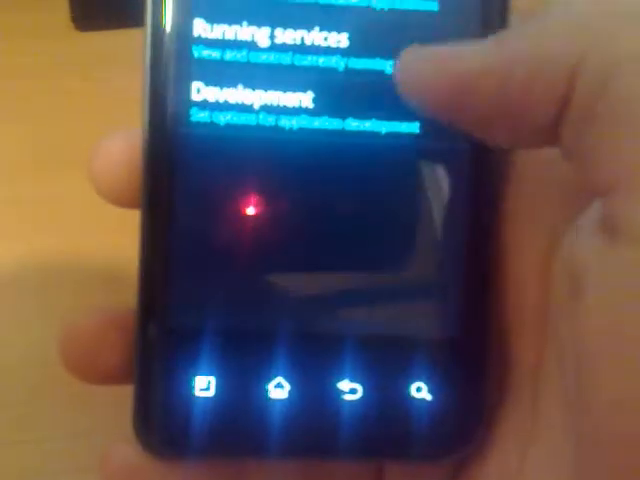